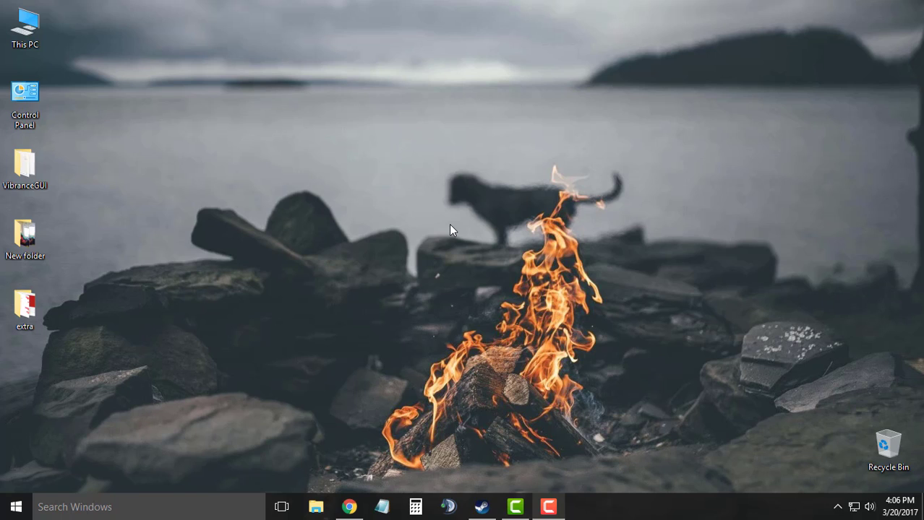
{"action": "mouse_move", "coordinate": [422, 264]}
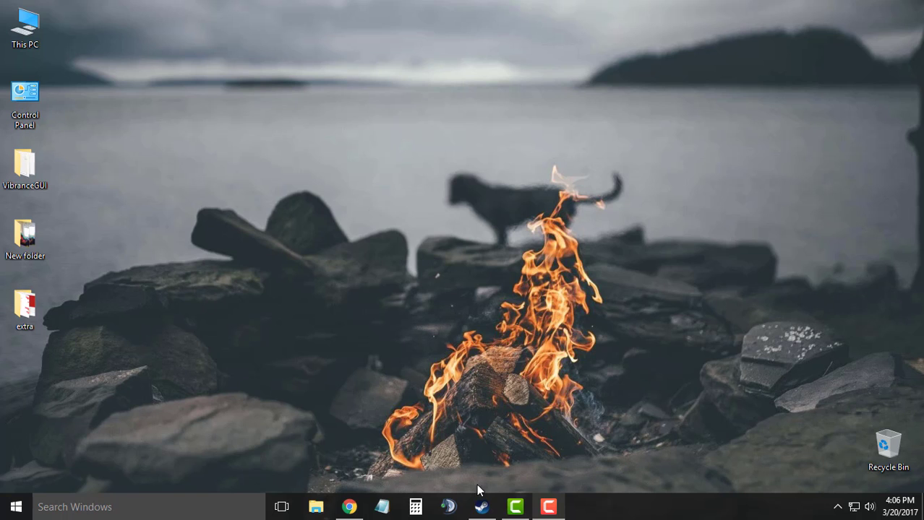
Bring up Steam and view the account's subscribed Counter-Strike: Global Offensive workshop items
{"action": "left_click", "coordinate": [483, 506]}
{"action": "type", "text": "counter"}
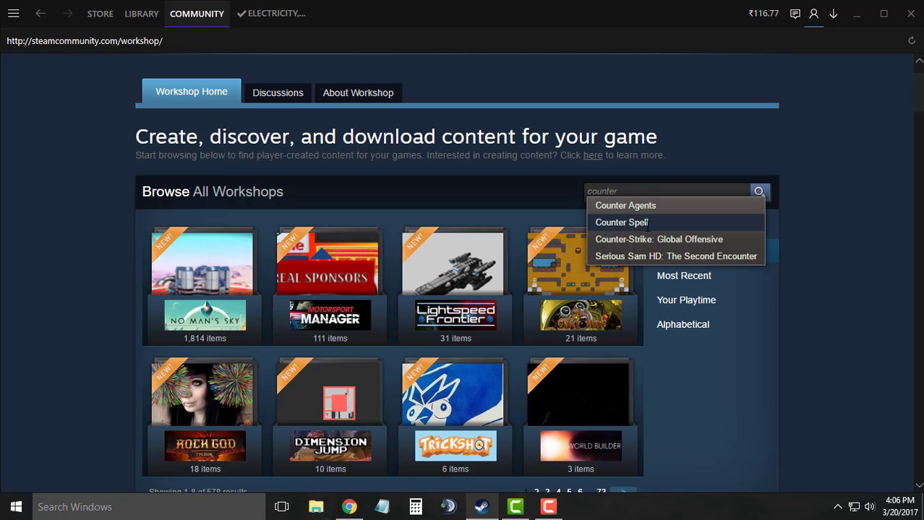
{"action": "left_click", "coordinate": [659, 240]}
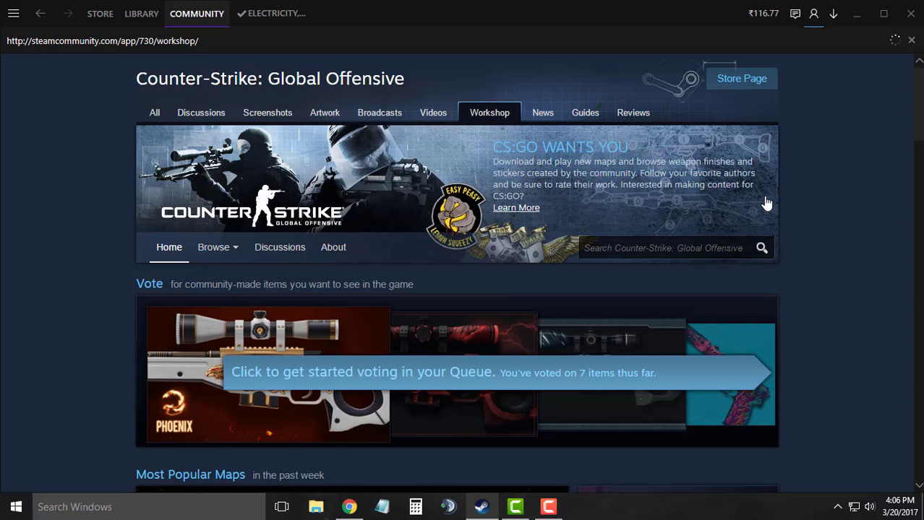
{"action": "left_click", "coordinate": [214, 248]}
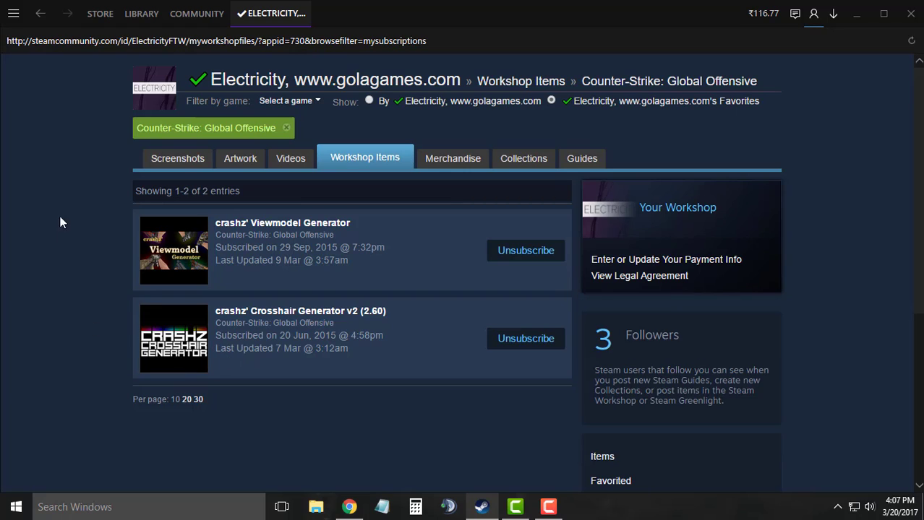
{"action": "mouse_move", "coordinate": [594, 396]}
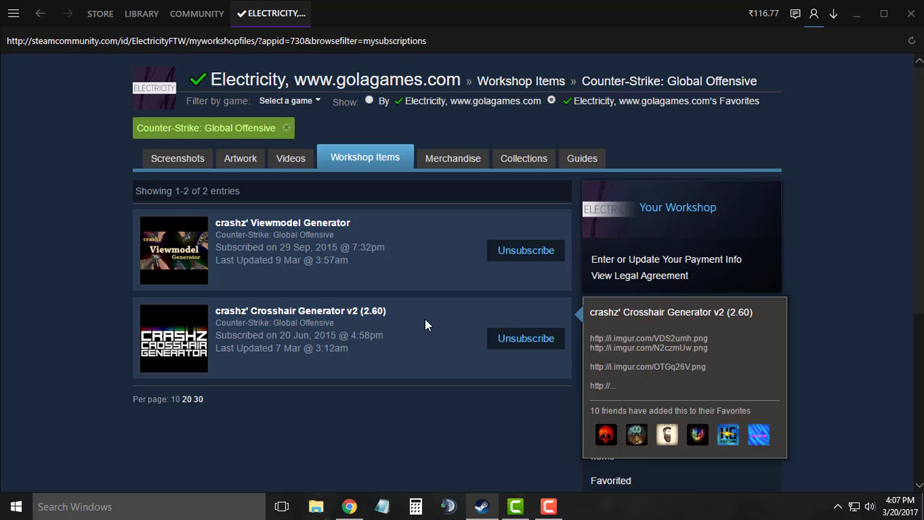
{"action": "mouse_move", "coordinate": [349, 259]}
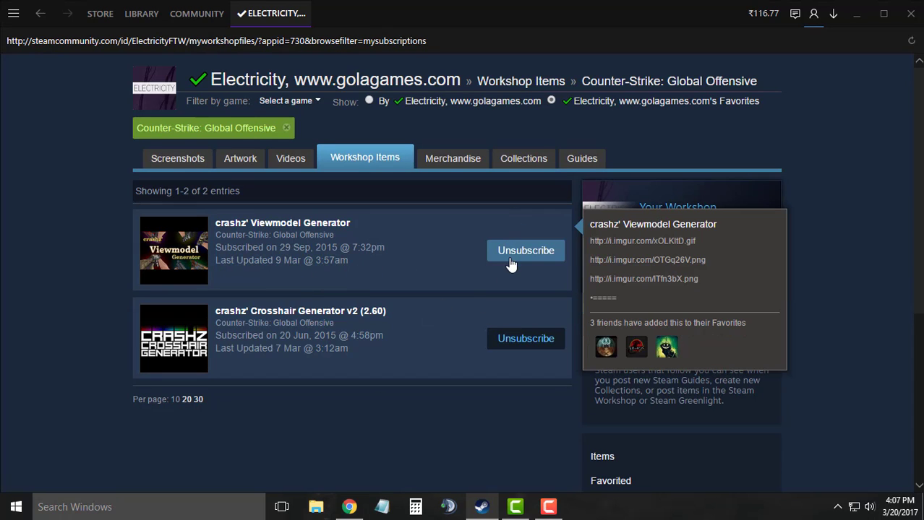
{"action": "mouse_move", "coordinate": [445, 326]}
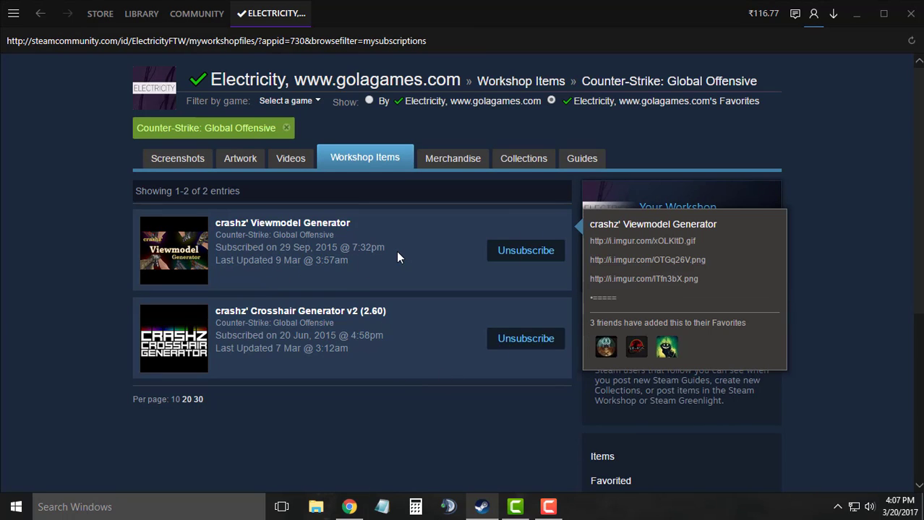
{"action": "mouse_move", "coordinate": [321, 208]}
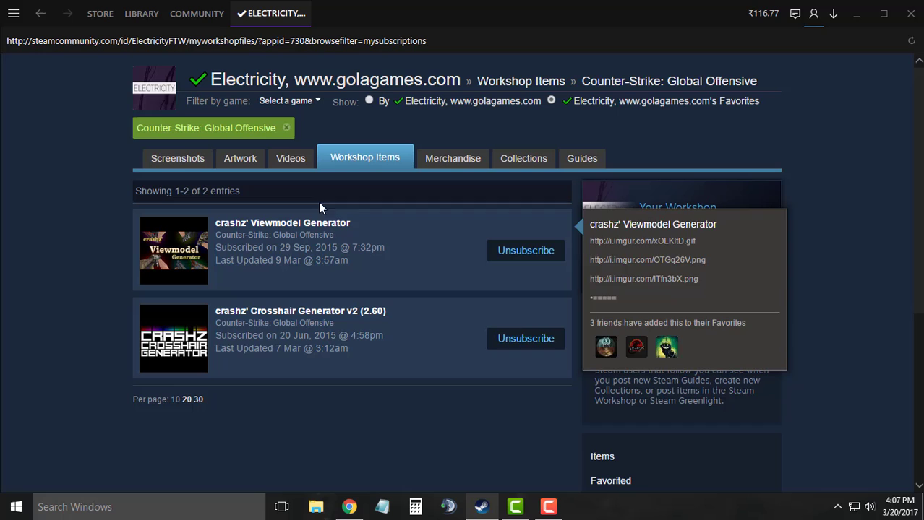
From the Library, show Counter-Strike: Global Offensive's Properties with its Local files options
{"action": "left_click", "coordinate": [140, 14]}
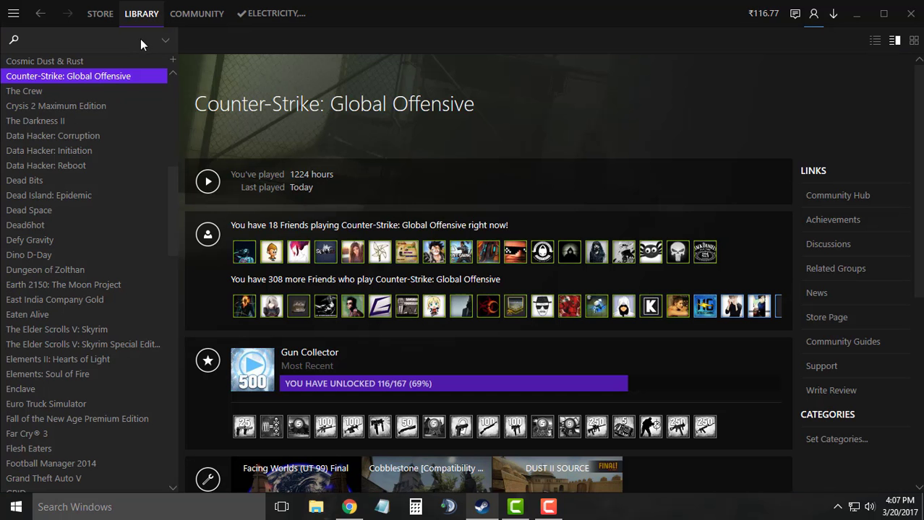
{"action": "right_click", "coordinate": [68, 75]}
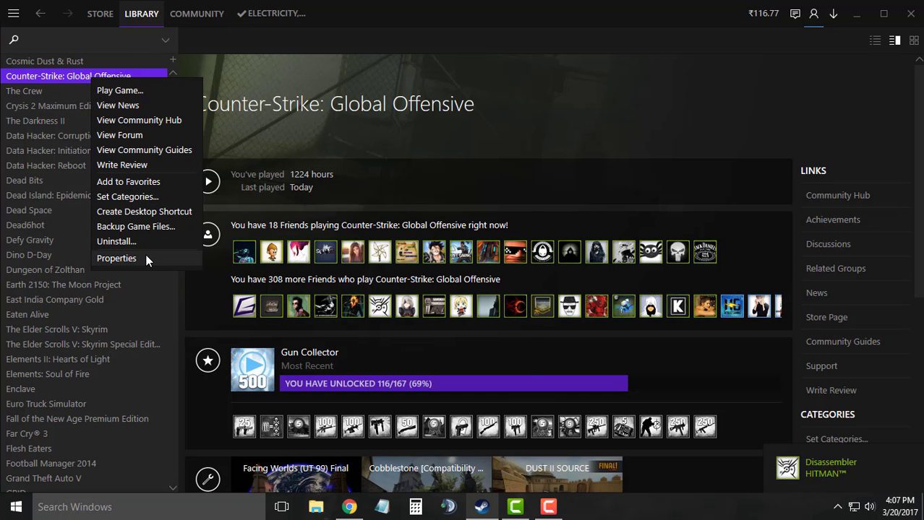
{"action": "left_click", "coordinate": [115, 258]}
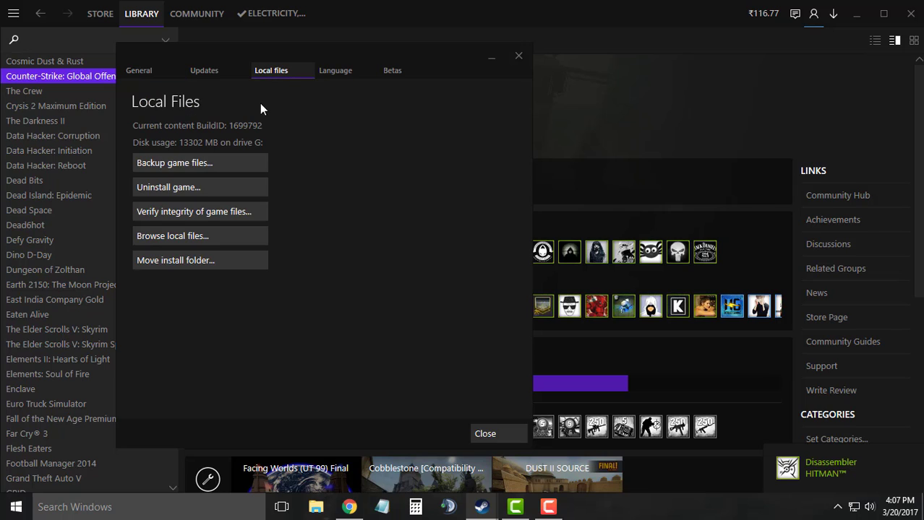
Browse the install folder into csgo > maps > workshop and delete the two numbered map folders
{"action": "left_click", "coordinate": [172, 235]}
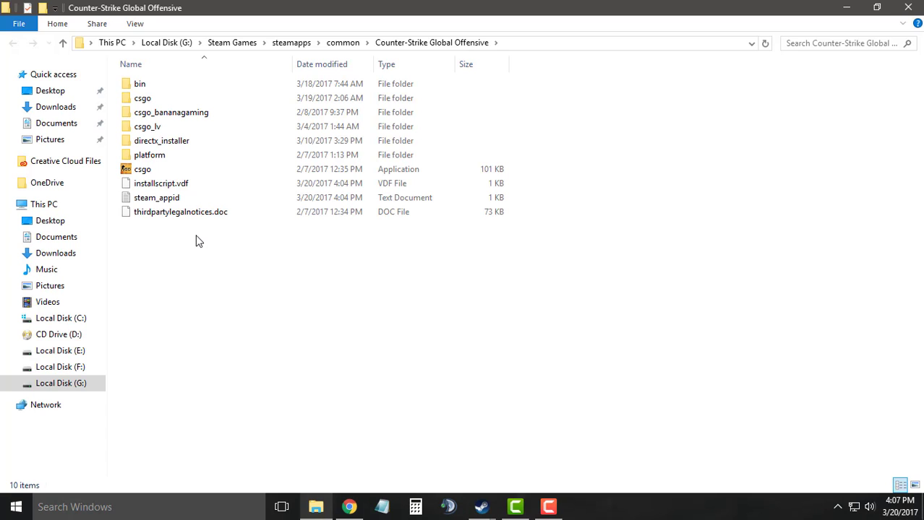
{"action": "double_click", "coordinate": [142, 99]}
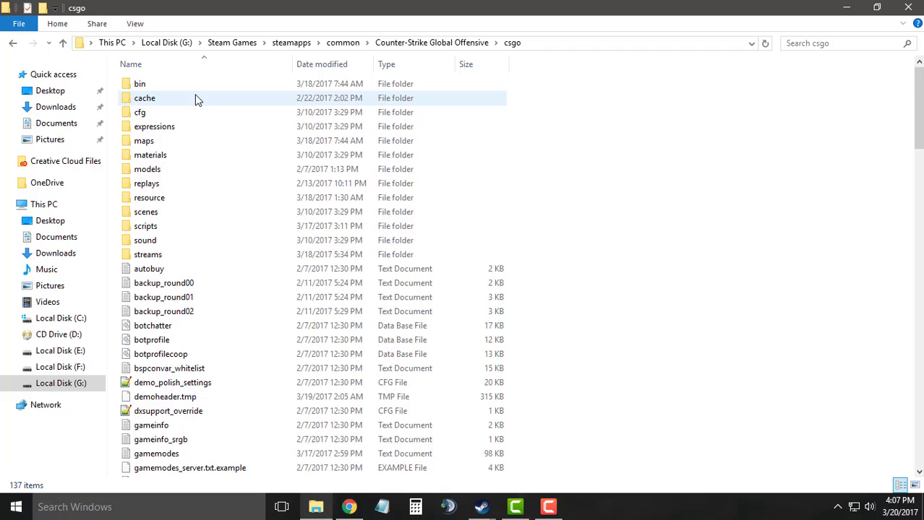
{"action": "double_click", "coordinate": [143, 140]}
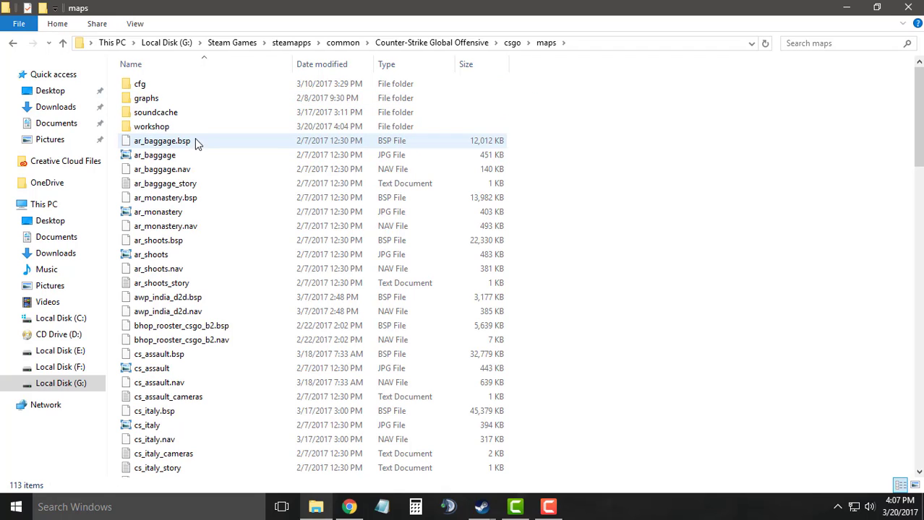
{"action": "double_click", "coordinate": [150, 126]}
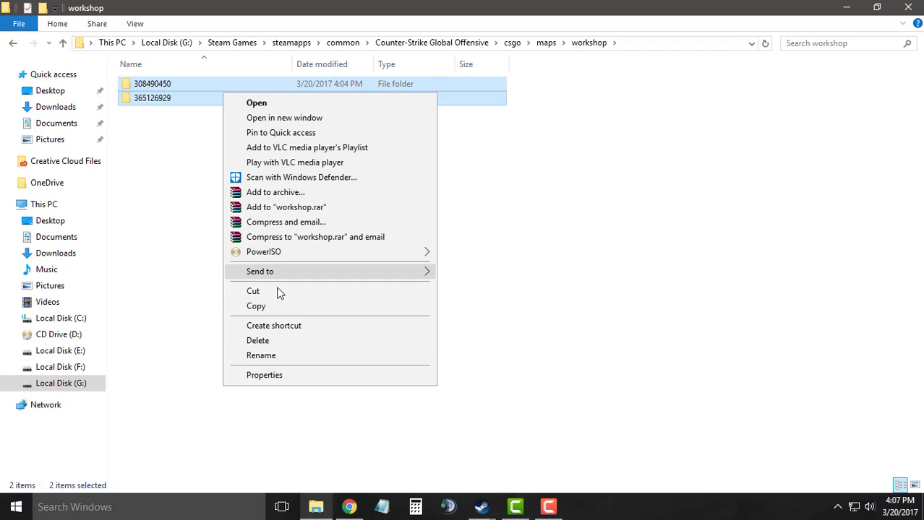
{"action": "left_click", "coordinate": [257, 341]}
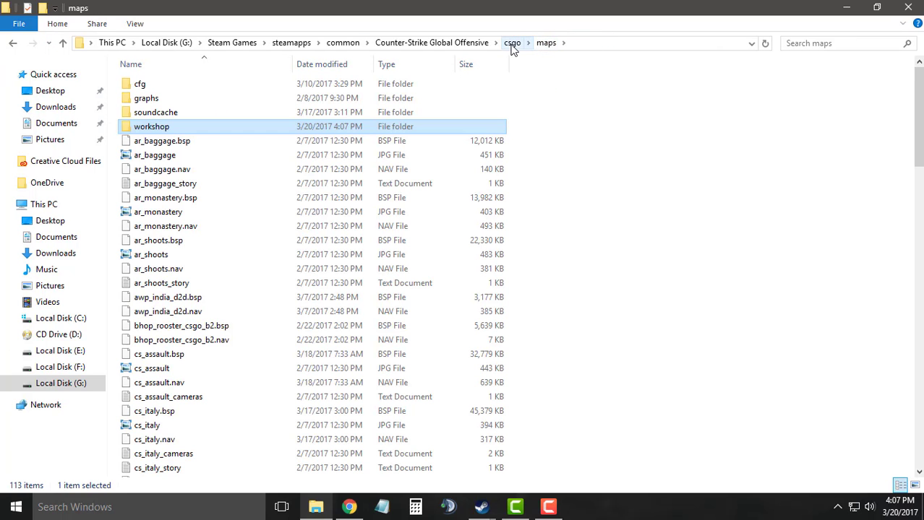
Check that the workshop folder inside maps/graphs holds no files
{"action": "double_click", "coordinate": [145, 98]}
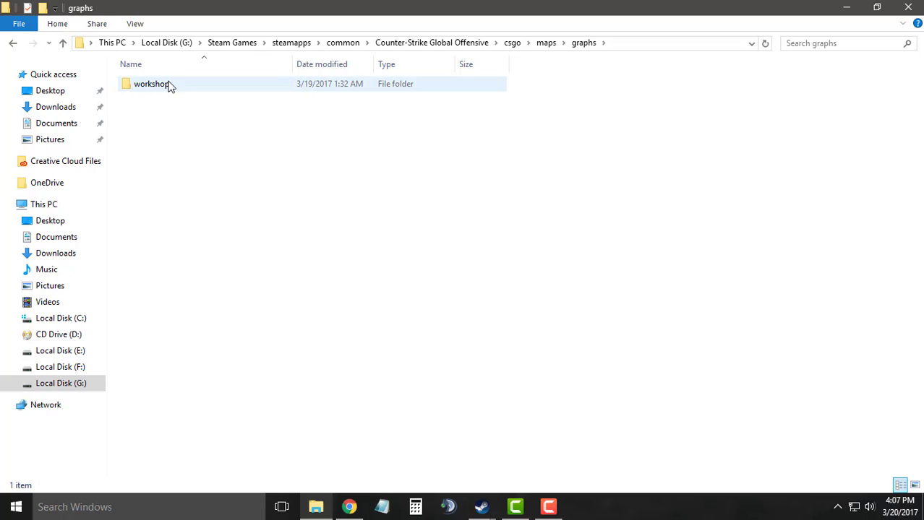
{"action": "double_click", "coordinate": [152, 84]}
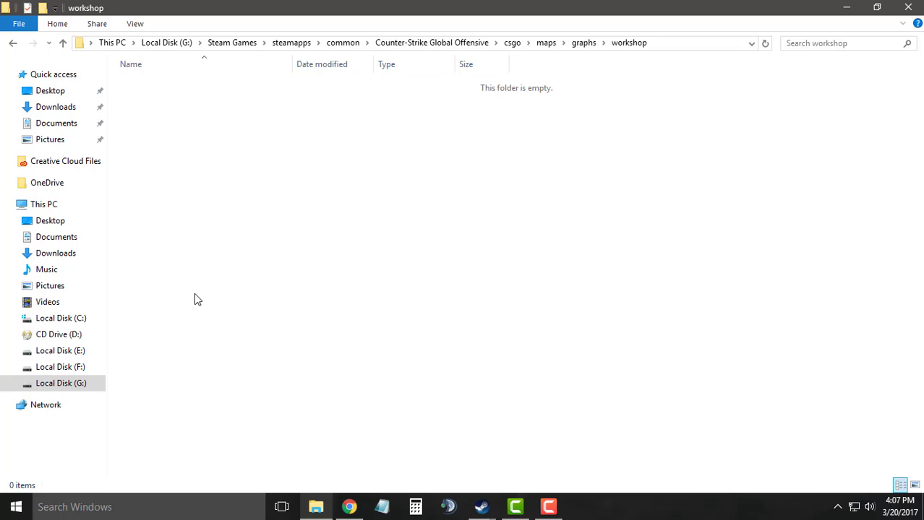
{"action": "mouse_move", "coordinate": [412, 261]}
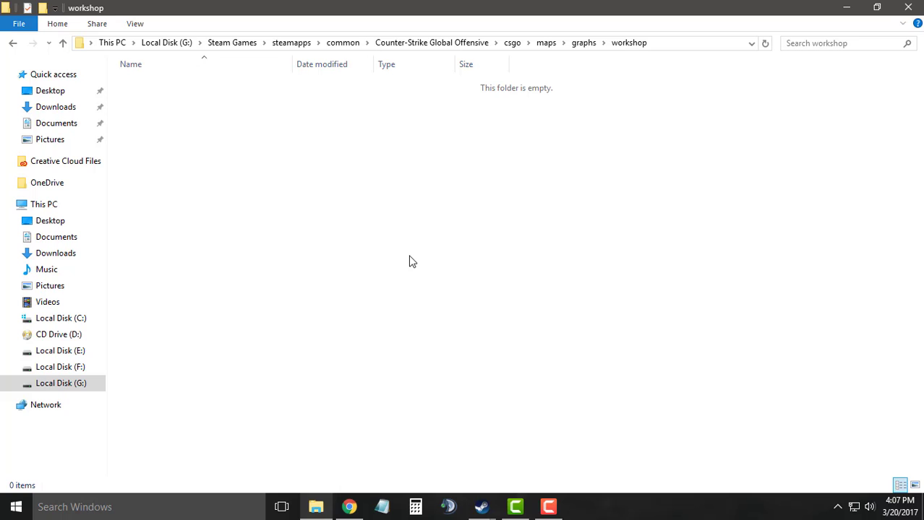
{"action": "mouse_move", "coordinate": [497, 507]}
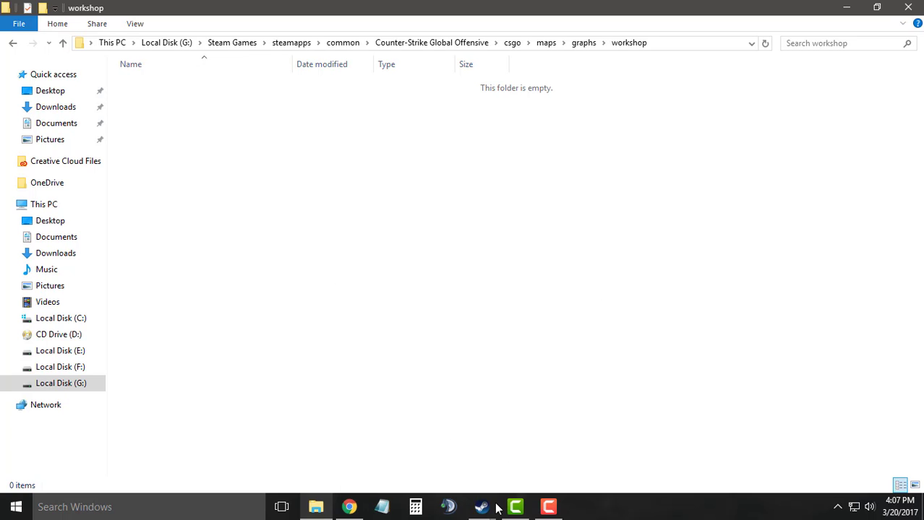
{"action": "mouse_move", "coordinate": [479, 506]}
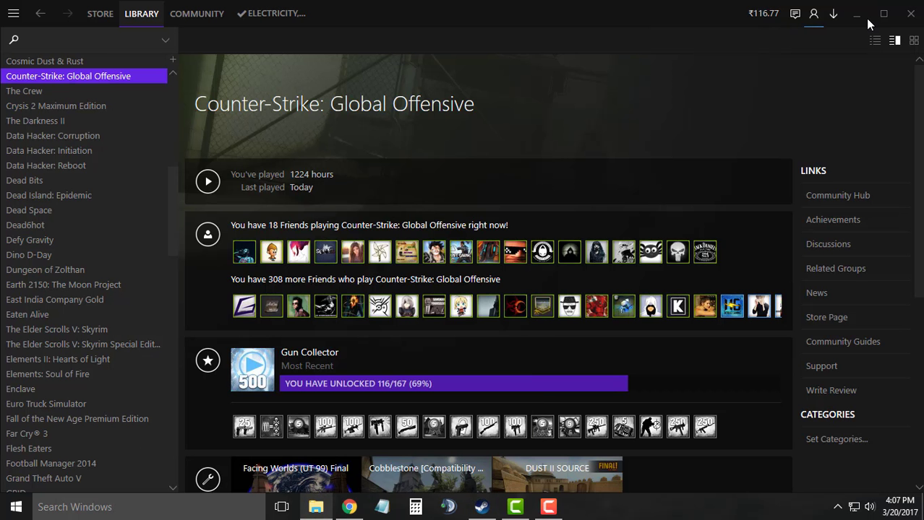
Minimize Steam so only the Windows desktop remains visible
{"action": "left_click", "coordinate": [856, 14]}
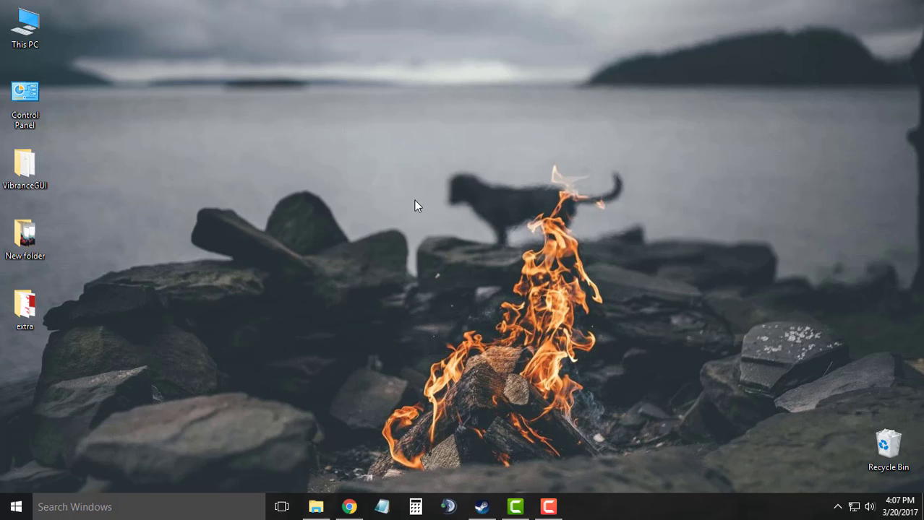
{"action": "mouse_move", "coordinate": [477, 252]}
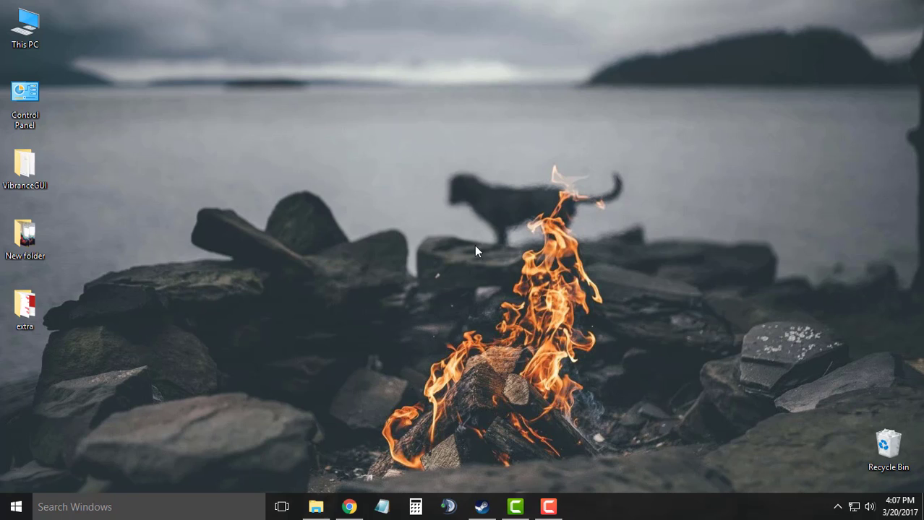
{"action": "mouse_move", "coordinate": [480, 312]}
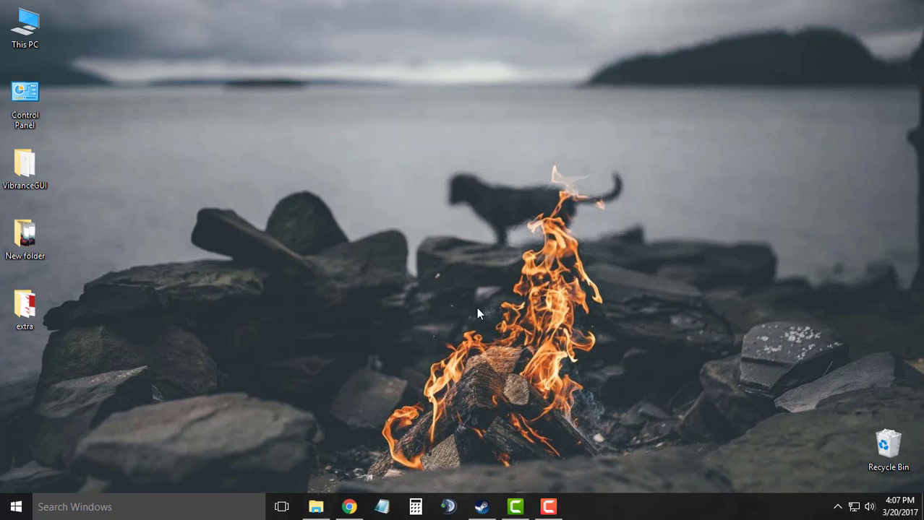
{"action": "mouse_move", "coordinate": [469, 266]}
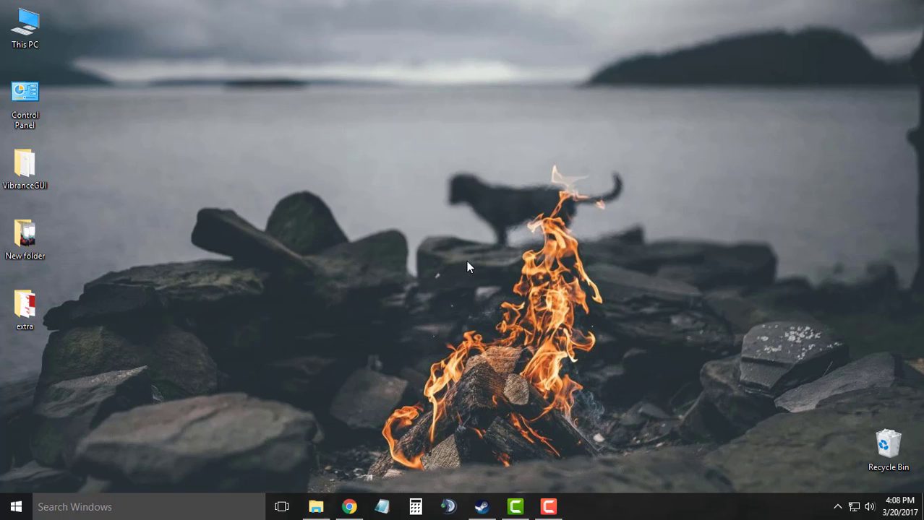